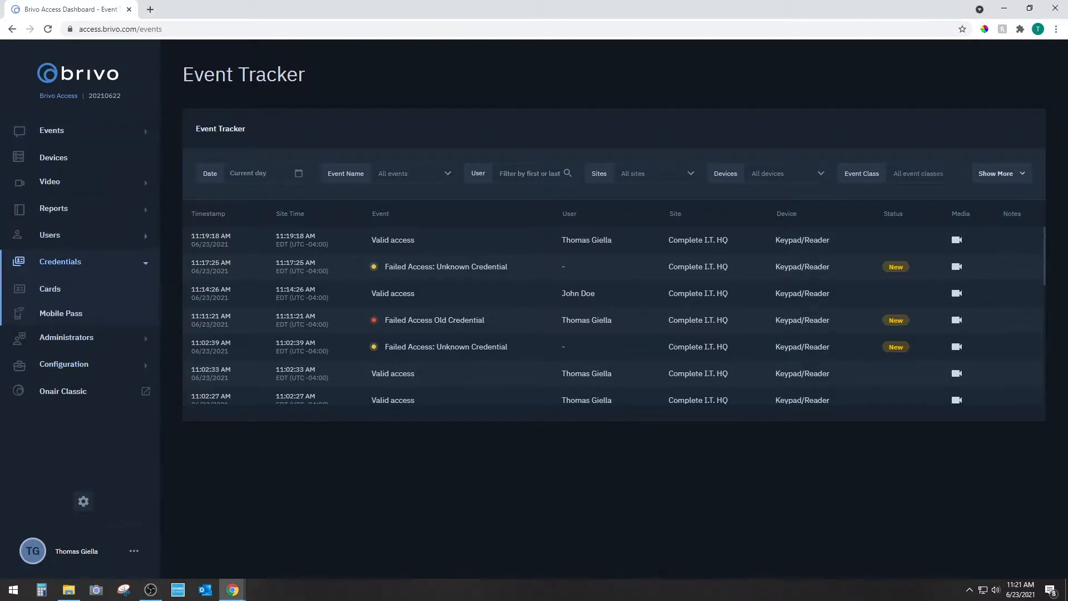
pyautogui.moveTo(49, 289)
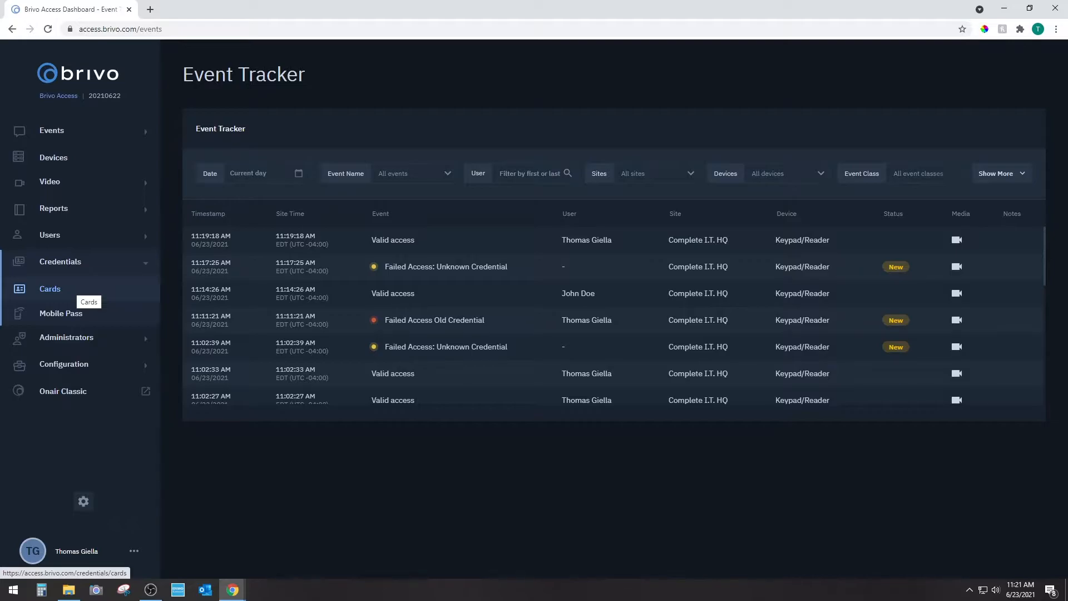
# Show the Credential Management list of all cards
pyautogui.click(49, 289)
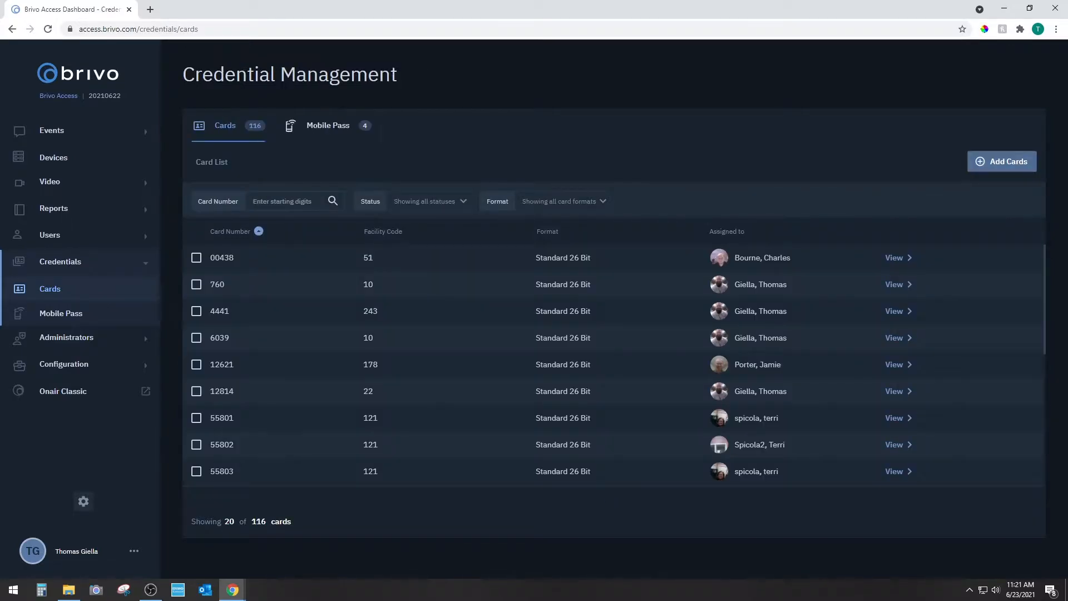
# Begin an Add Cards batch with the Standard 26 Bit card format selected
pyautogui.click(1001, 161)
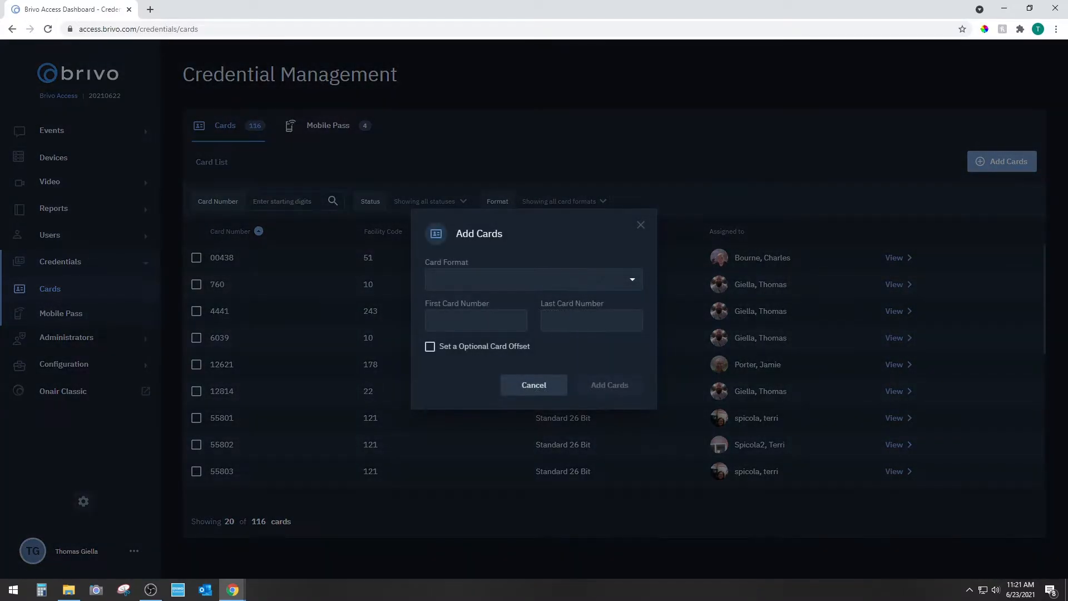
pyautogui.click(533, 279)
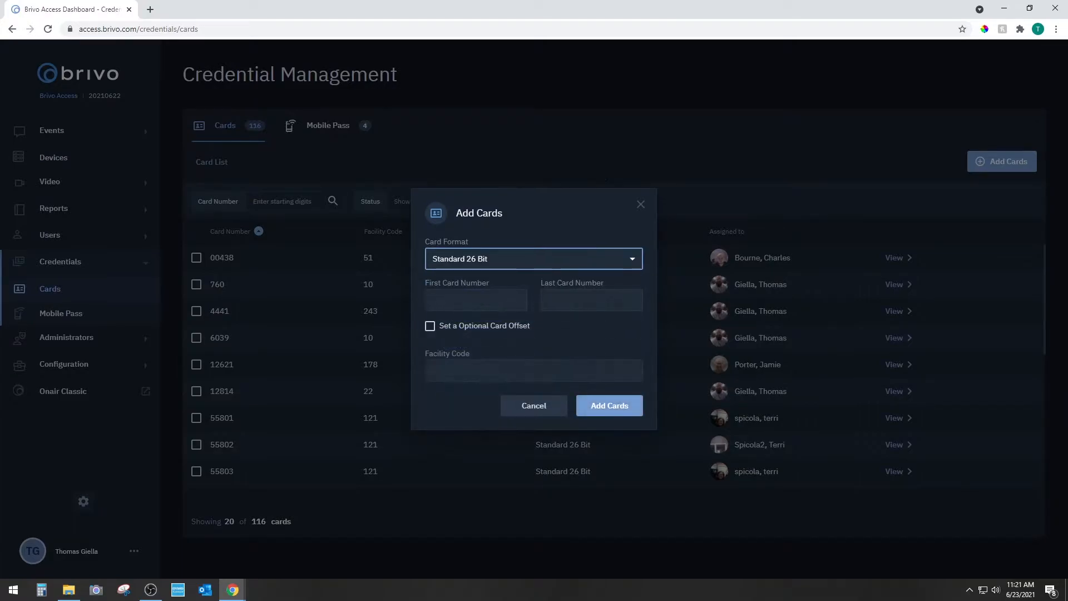
pyautogui.click(476, 300)
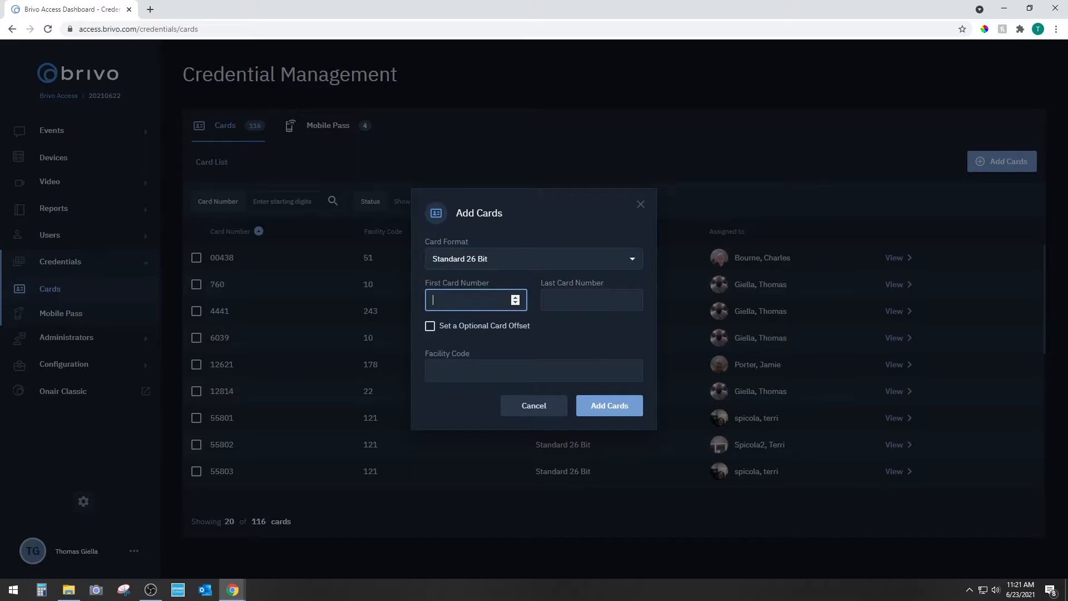
pyautogui.click(534, 258)
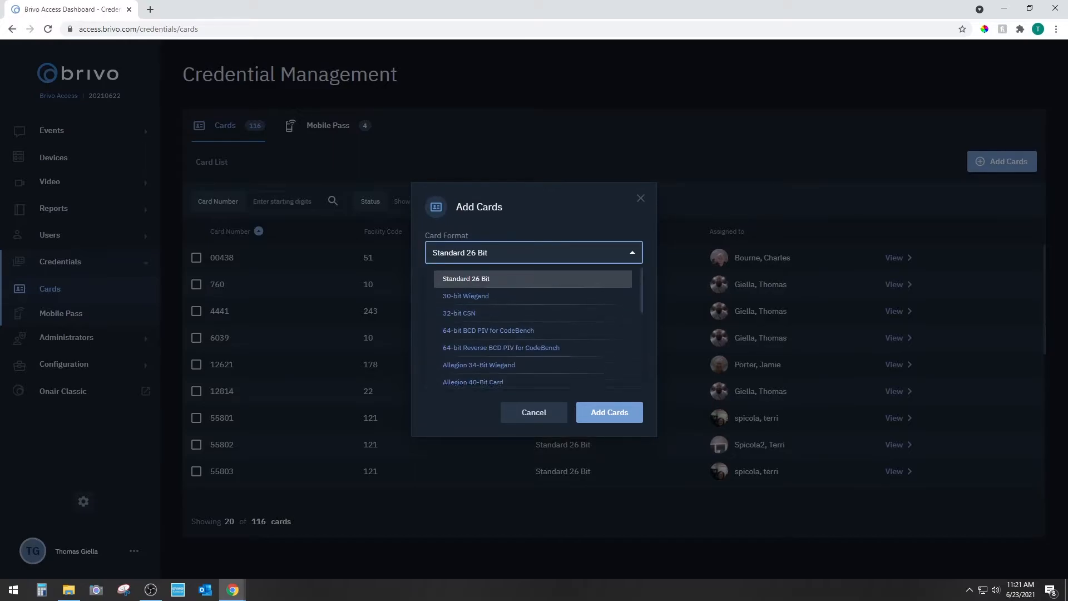
pyautogui.scroll(-3)
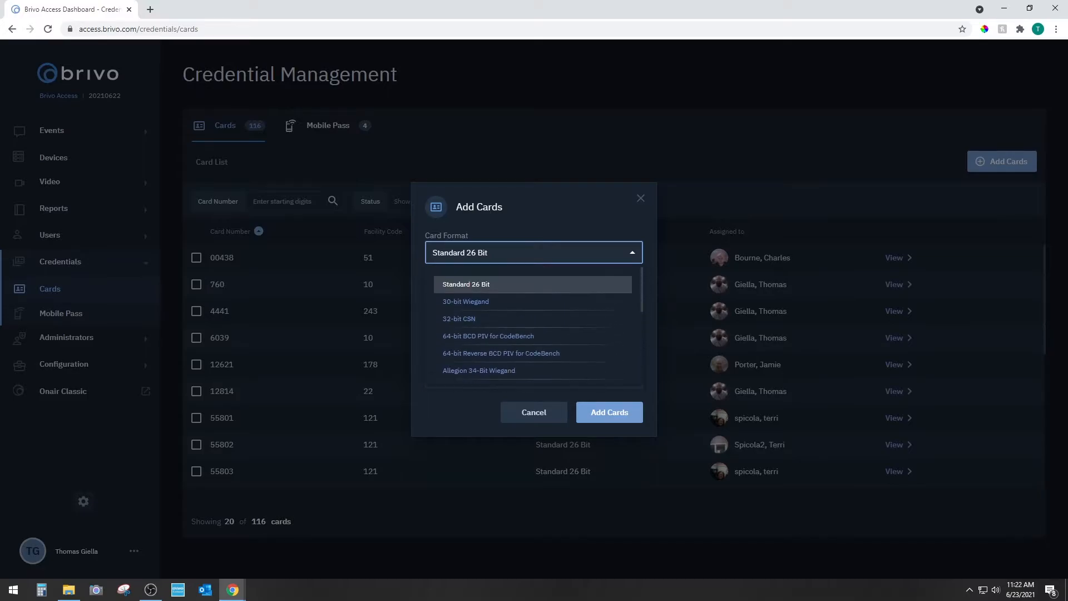
pyautogui.click(465, 285)
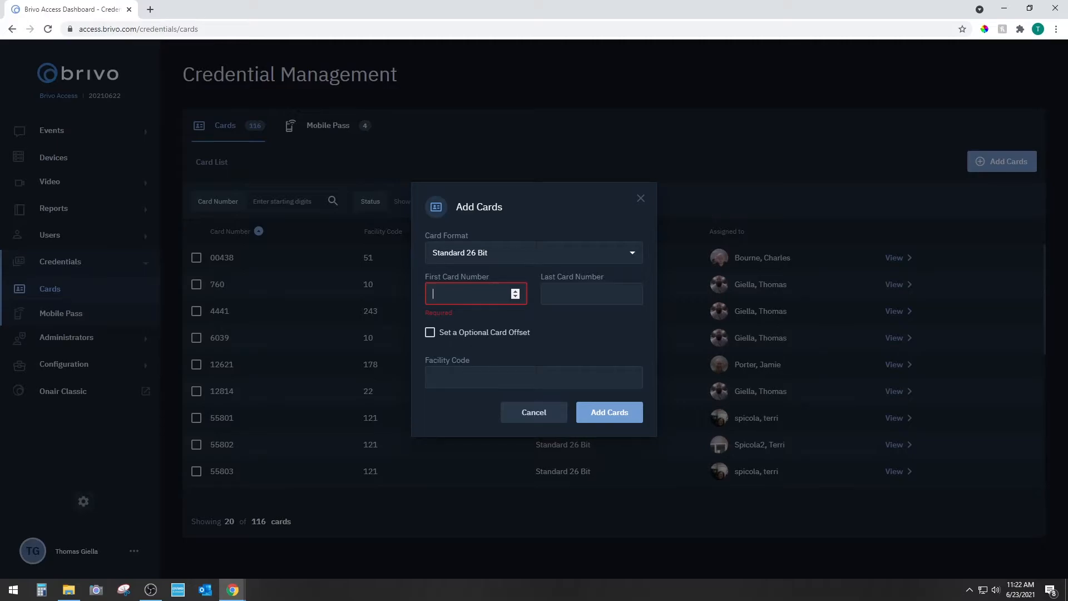
# Create cards 6770 through 6775 with facility code 216 and confirm the addition
pyautogui.write('6')
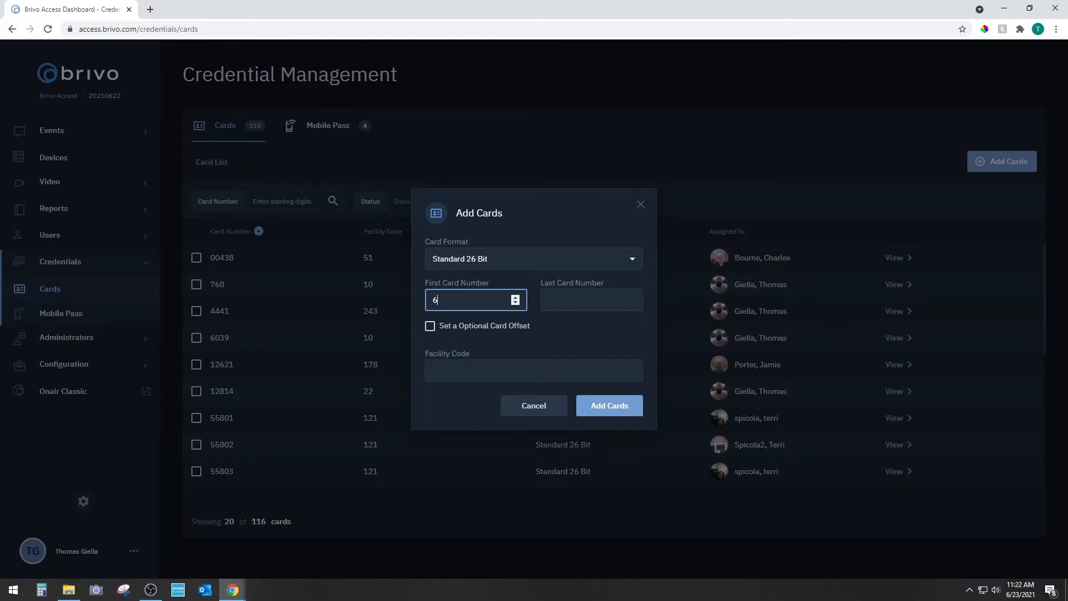
pyautogui.write('770')
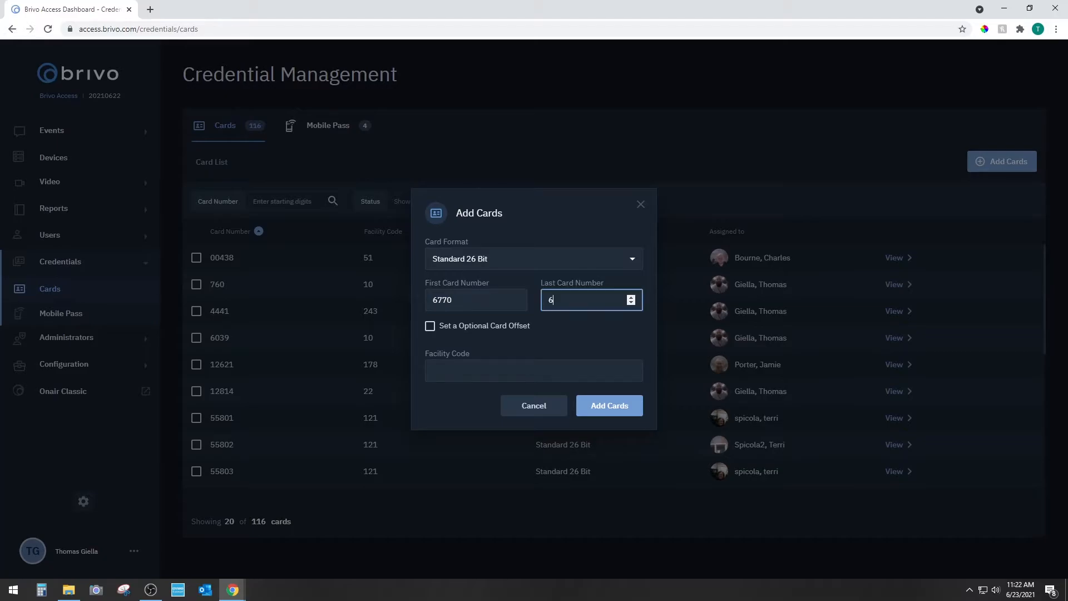
pyautogui.write('775')
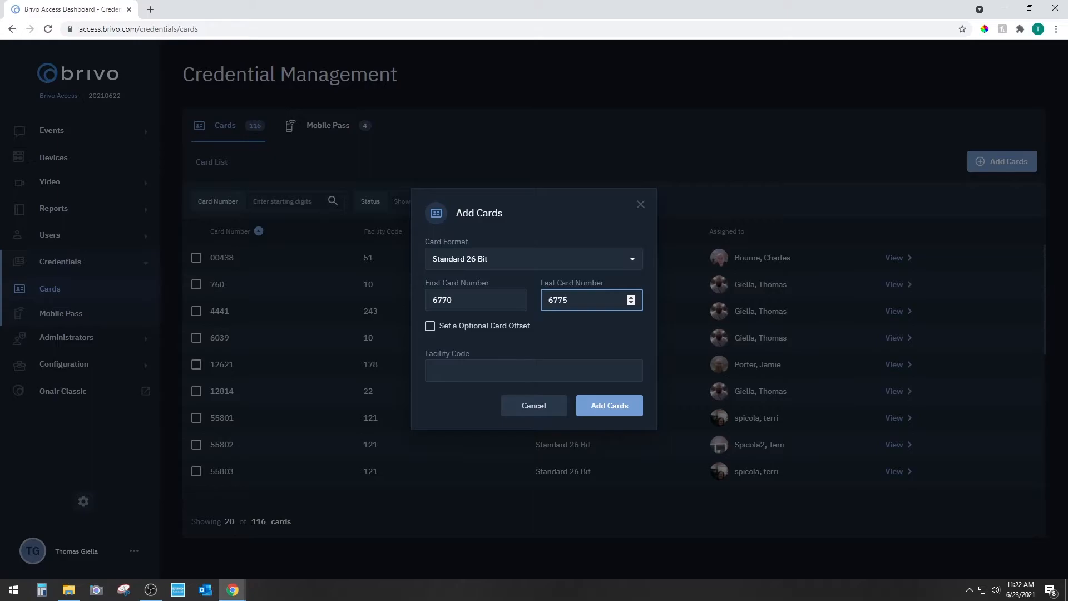
pyautogui.click(534, 371)
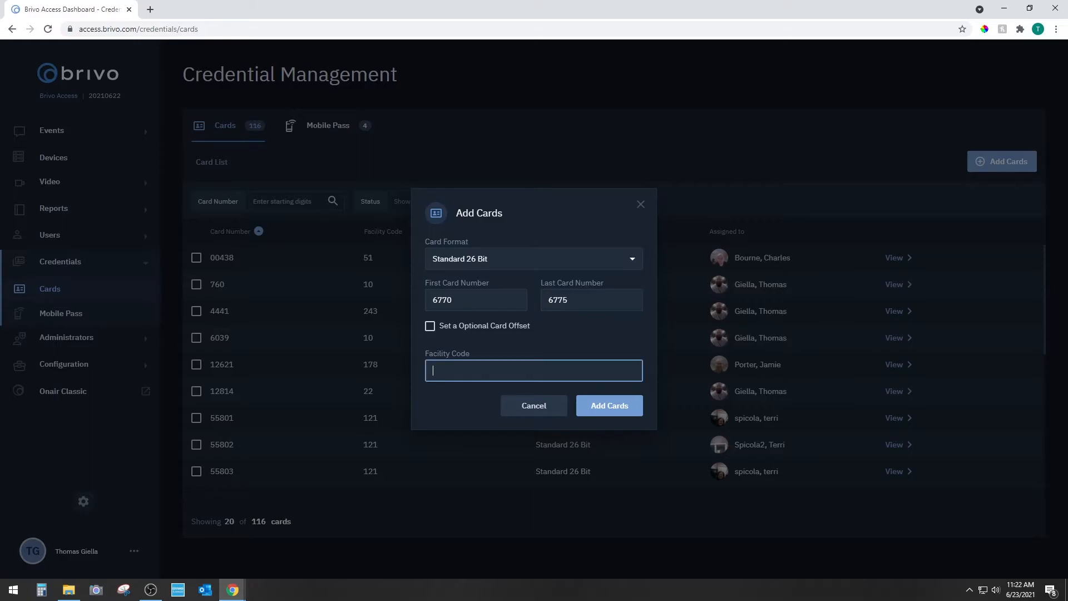
pyautogui.write('216')
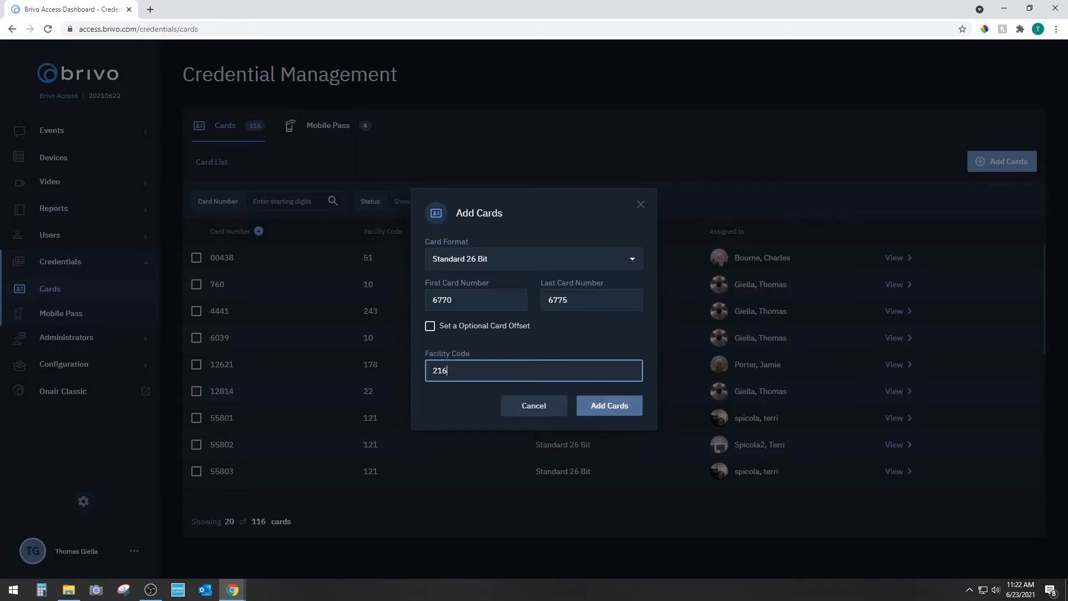
pyautogui.click(610, 405)
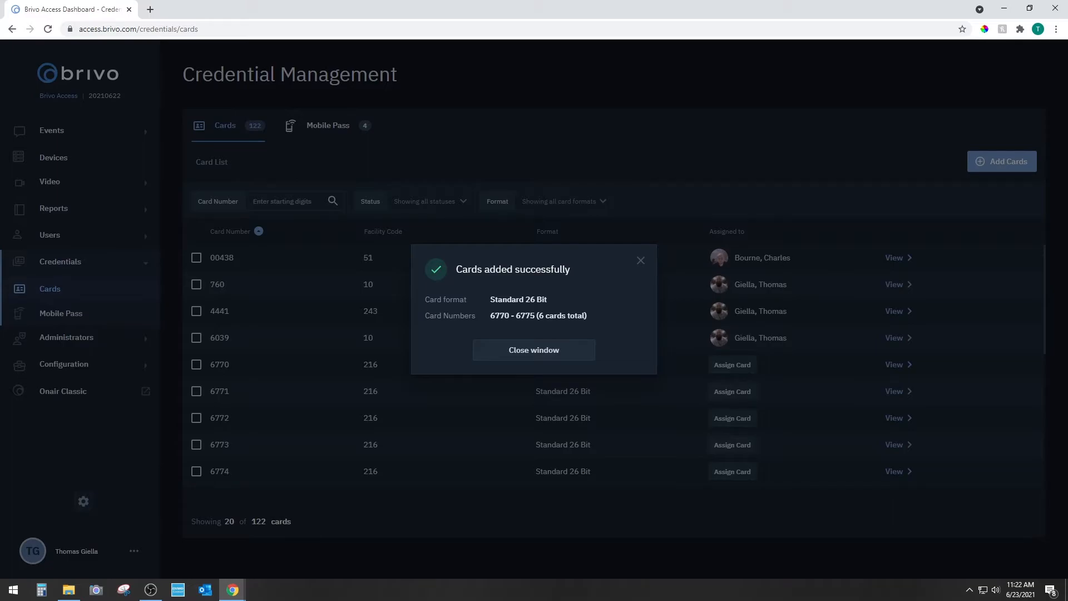
pyautogui.click(534, 349)
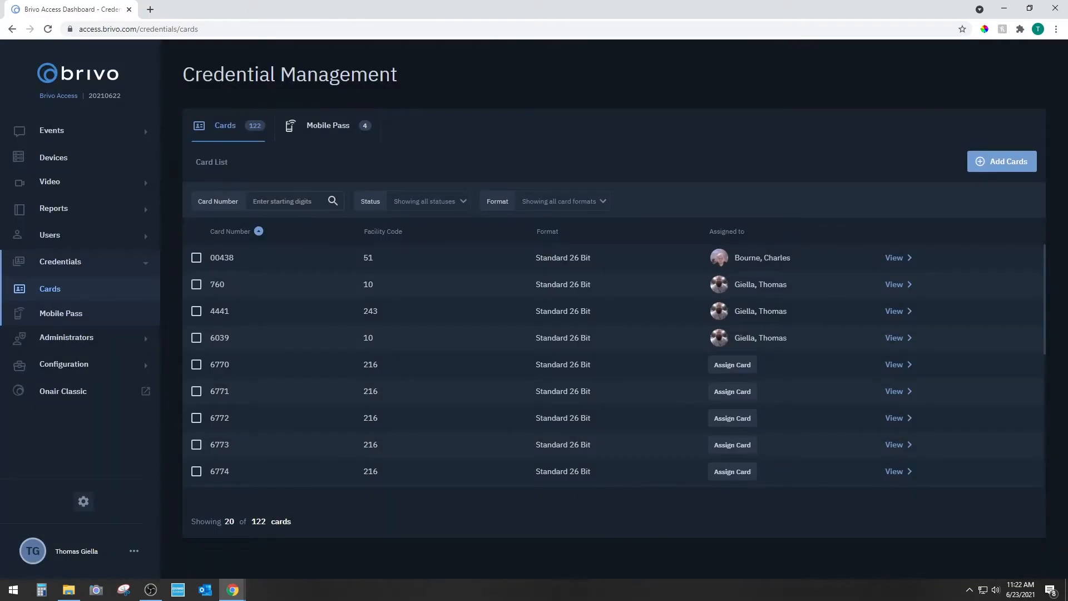
pyautogui.click(49, 235)
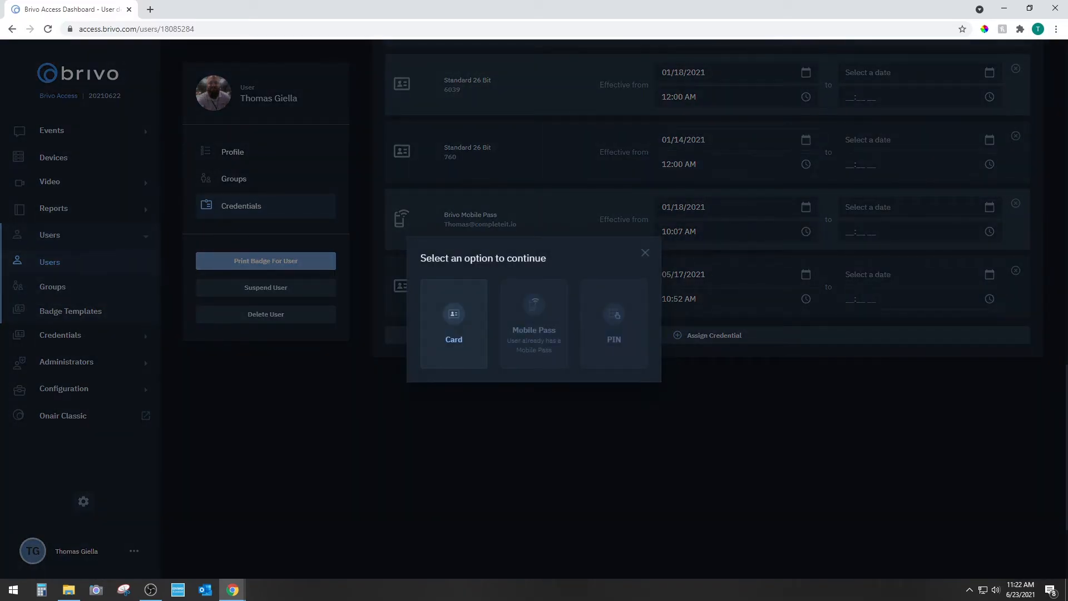
pyautogui.click(454, 322)
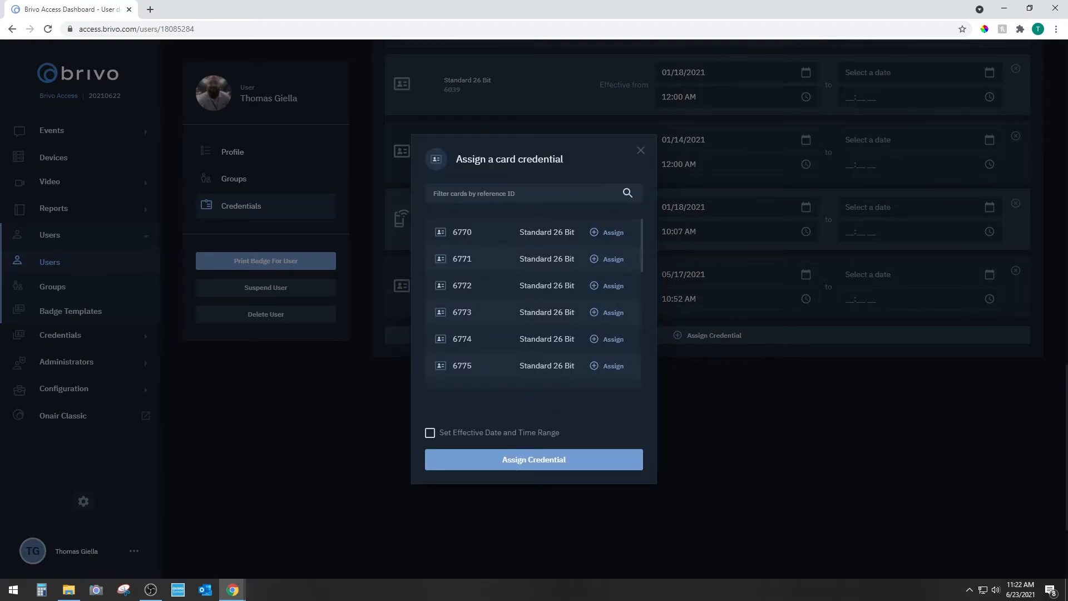
pyautogui.write('6770')
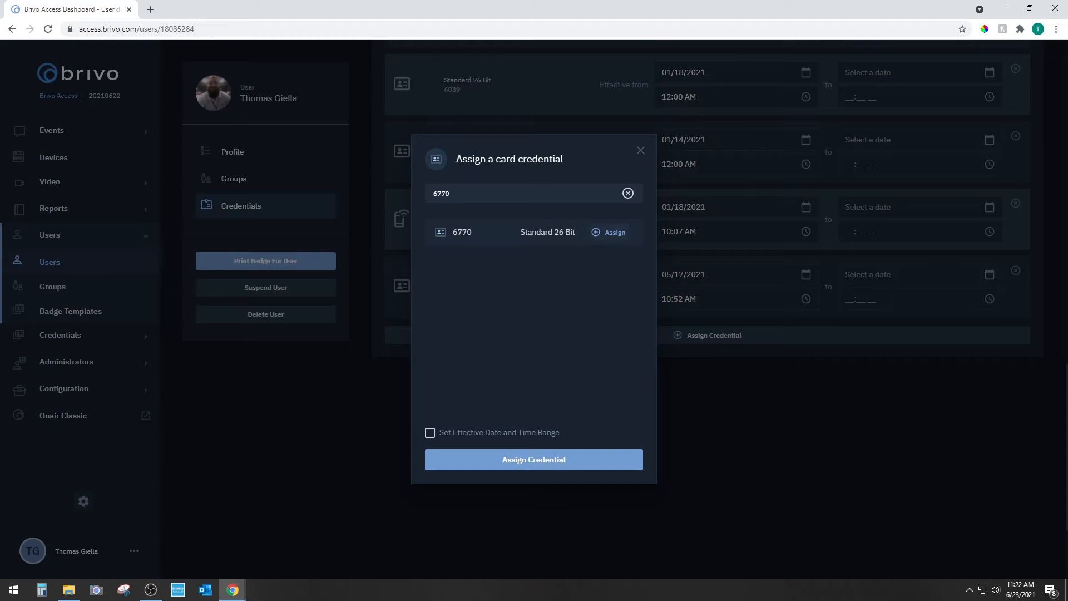
pyautogui.click(534, 459)
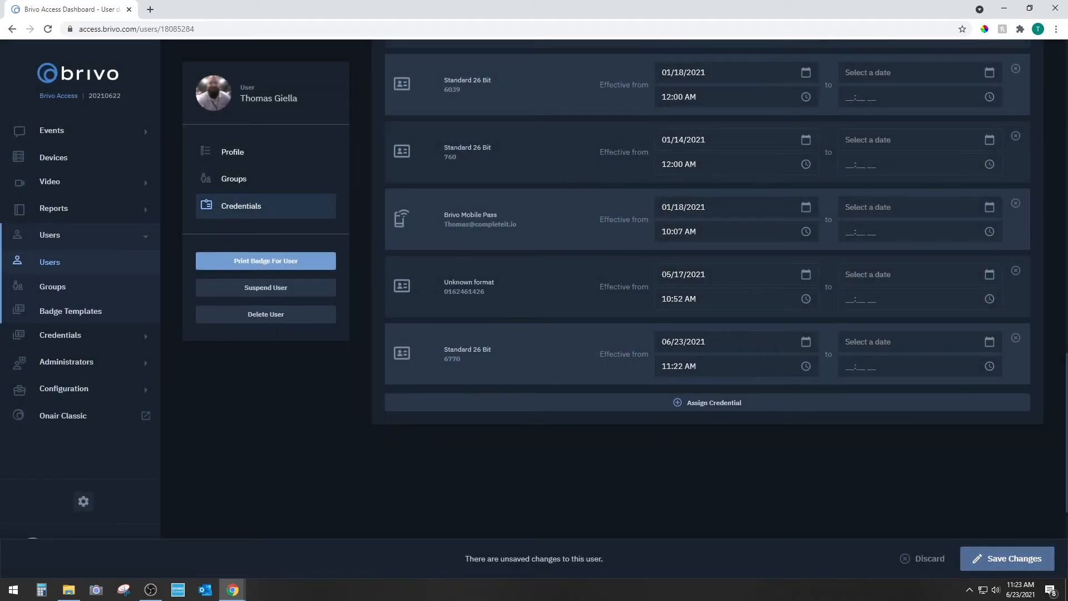
pyautogui.click(1006, 559)
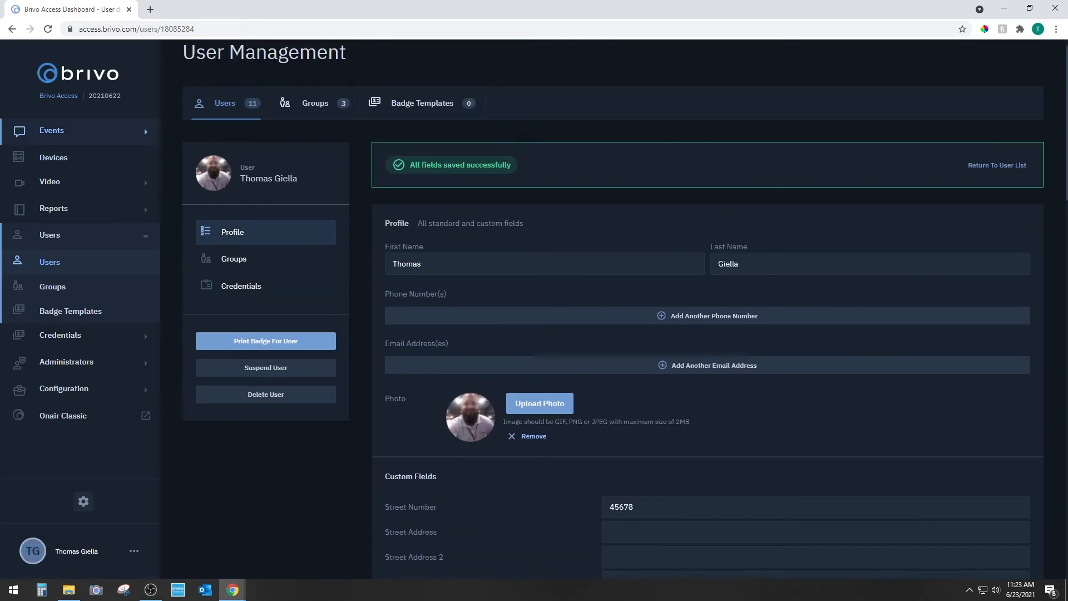
pyautogui.click(52, 130)
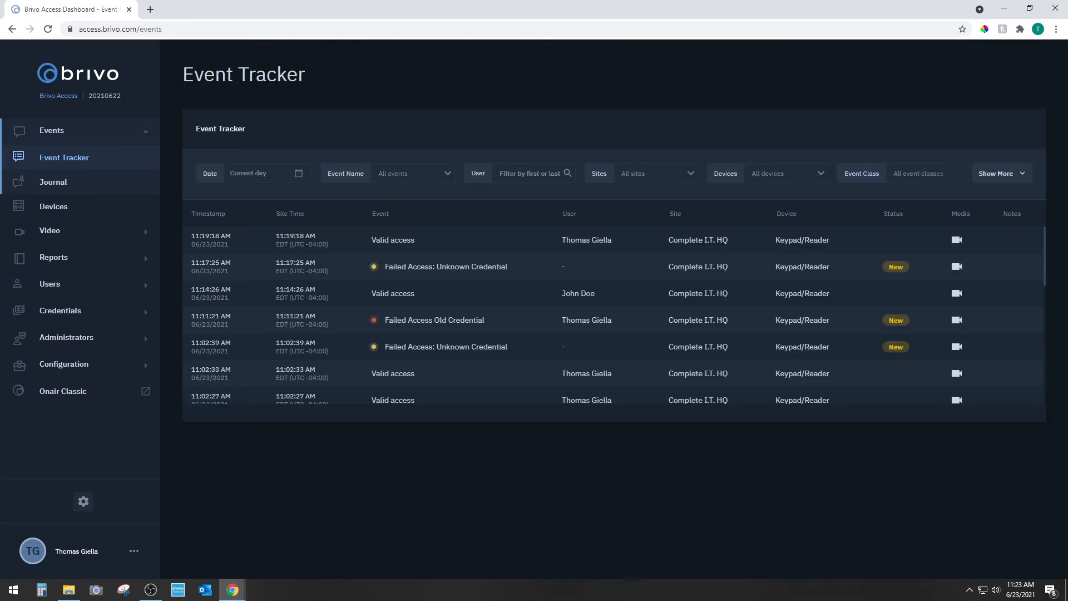